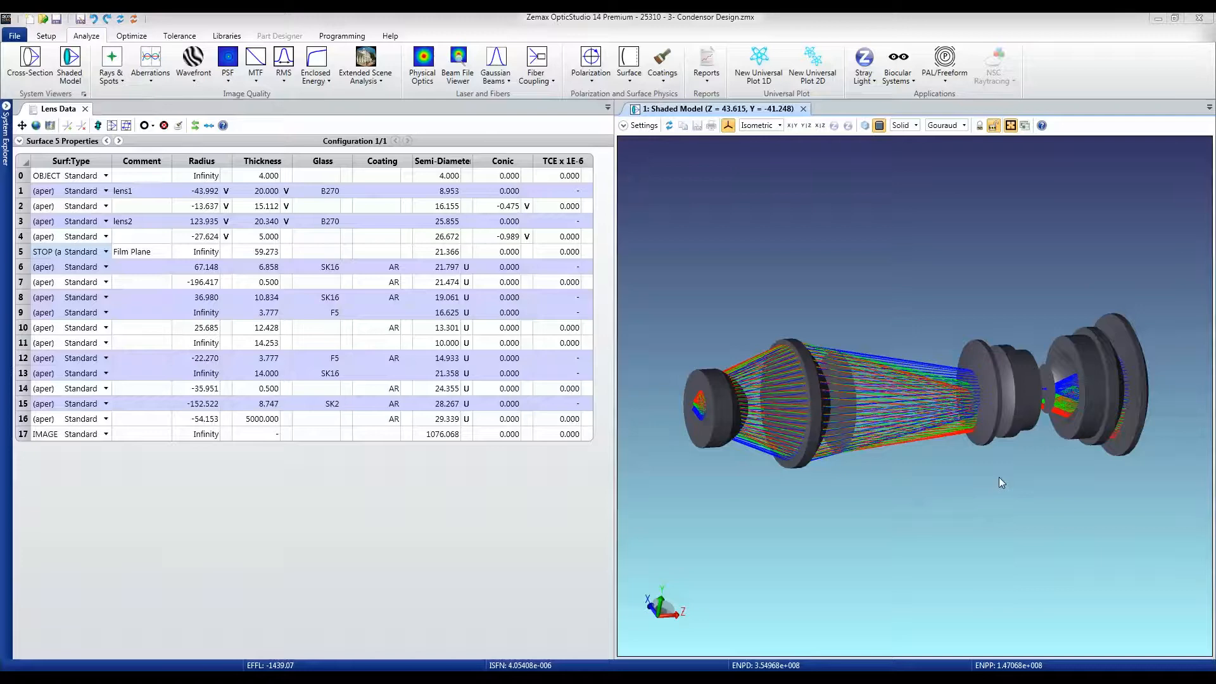
Orbit the condenser model to inspect the lens assembly and its sectioned interiors
drag(1001, 483, 1025, 510)
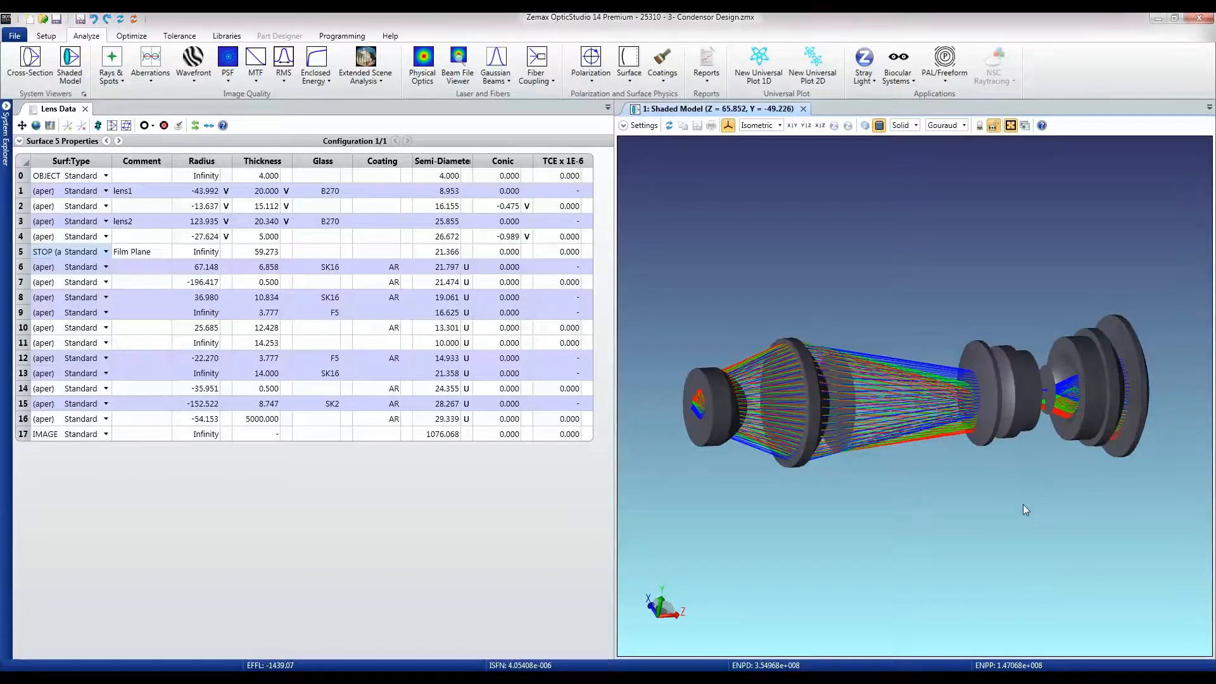
drag(1026, 511, 1024, 484)
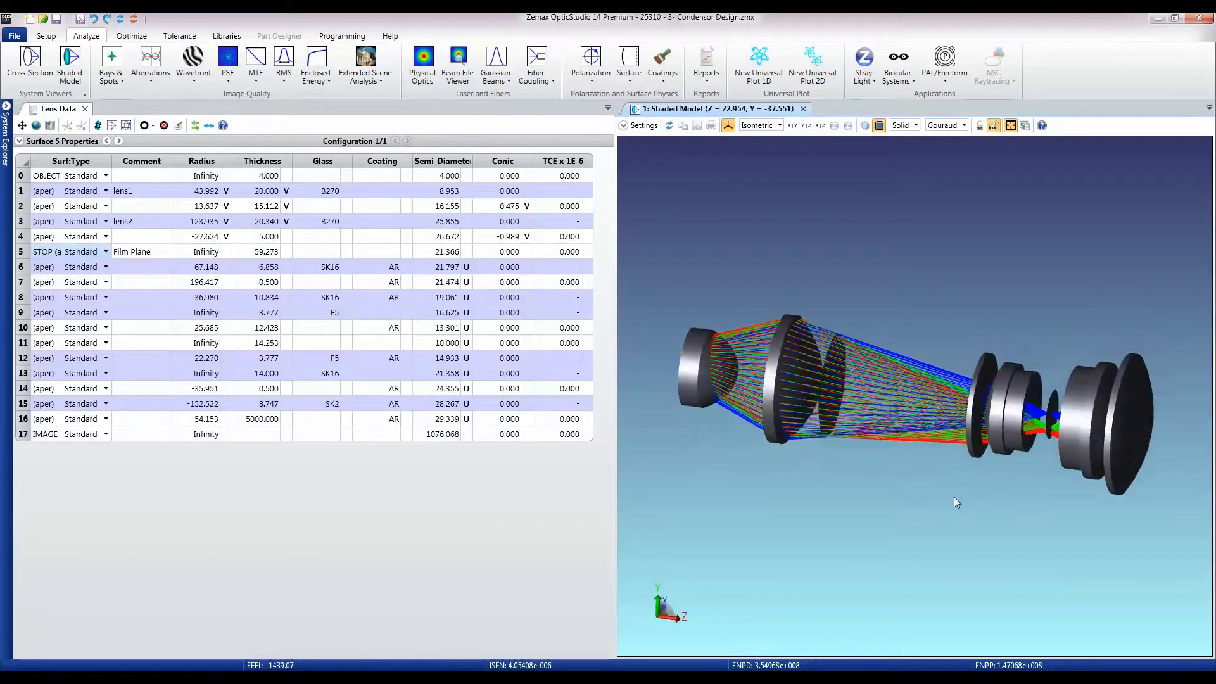
drag(956, 502, 1038, 470)
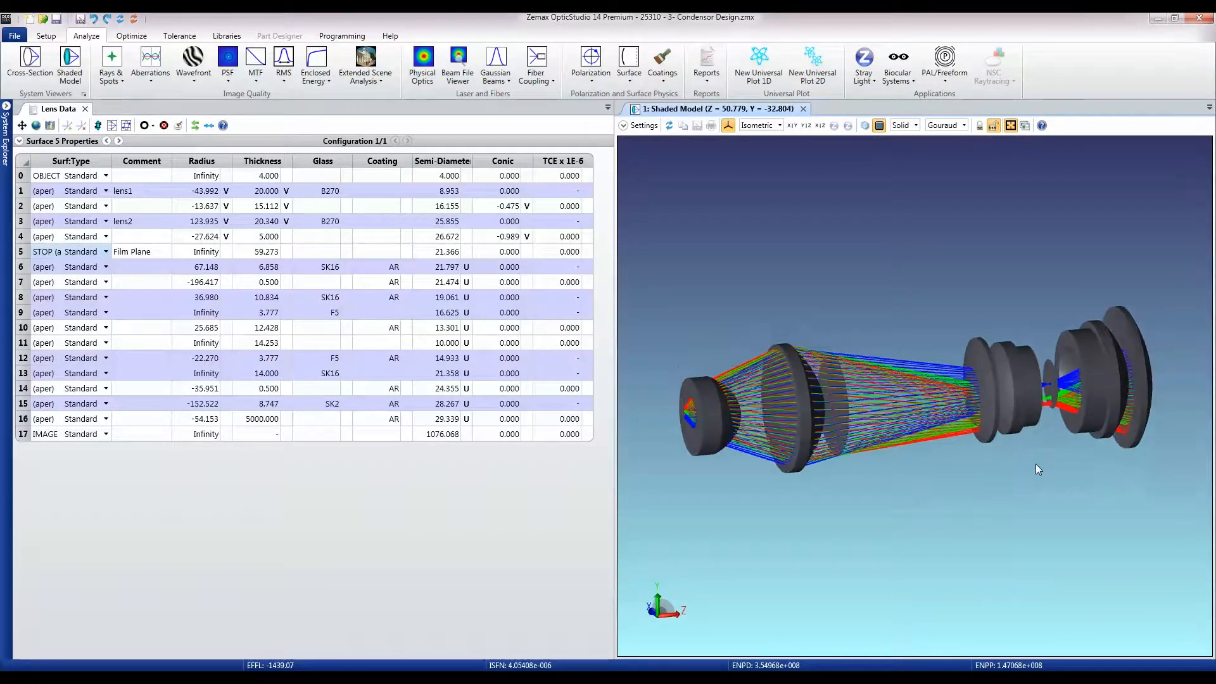
drag(1039, 469, 825, 315)
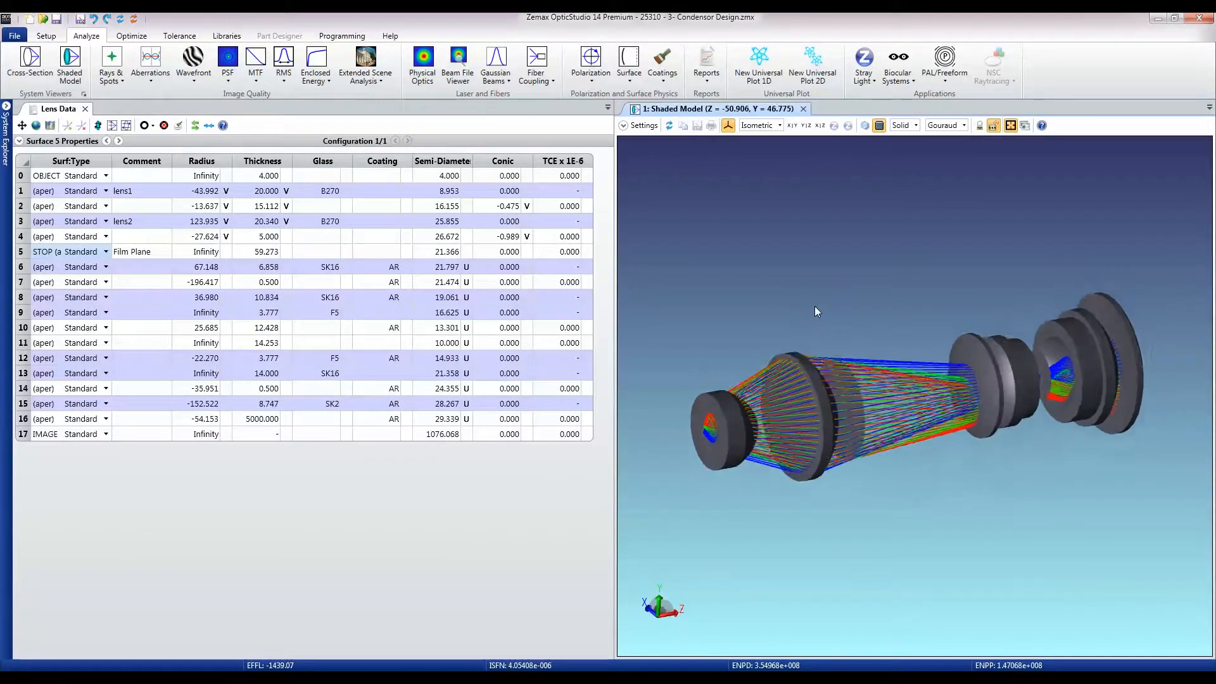
drag(814, 311, 836, 340)
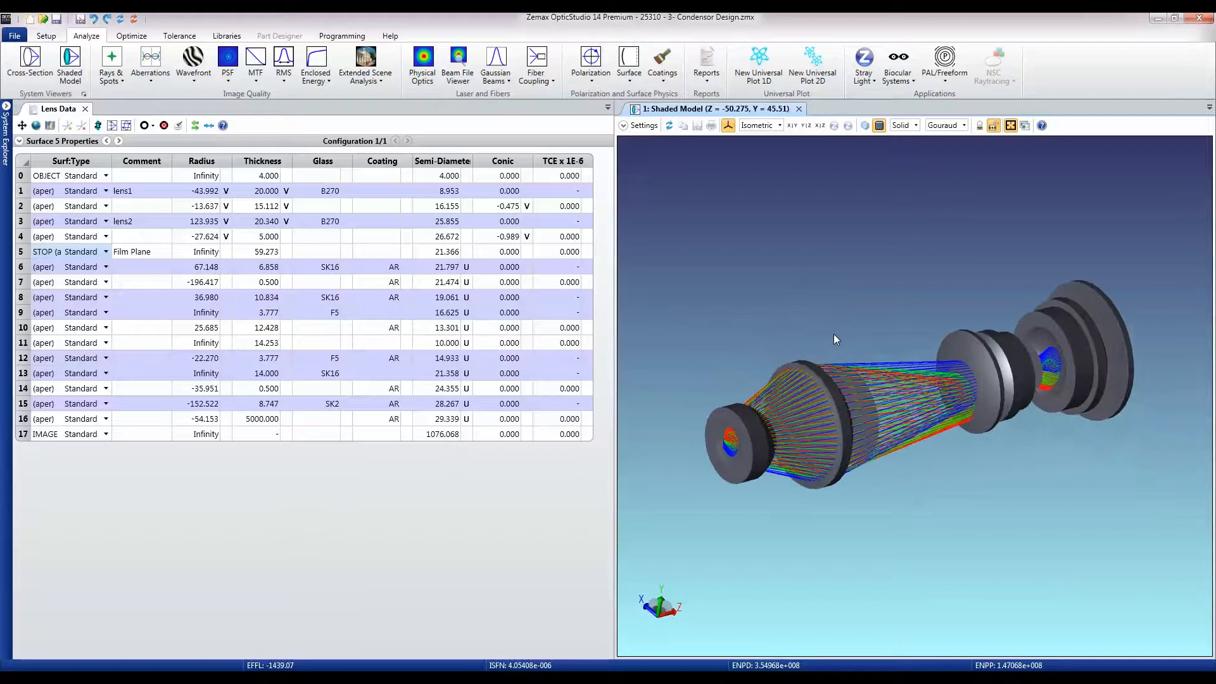
drag(836, 339, 830, 323)
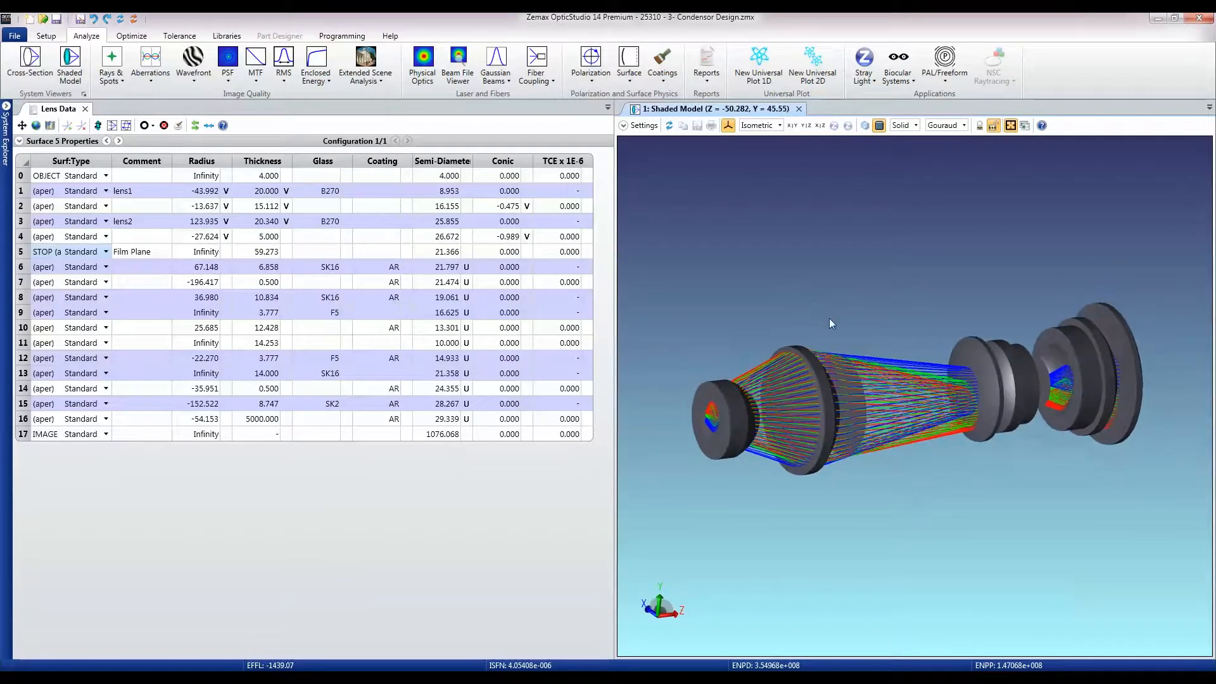
drag(829, 322, 812, 324)
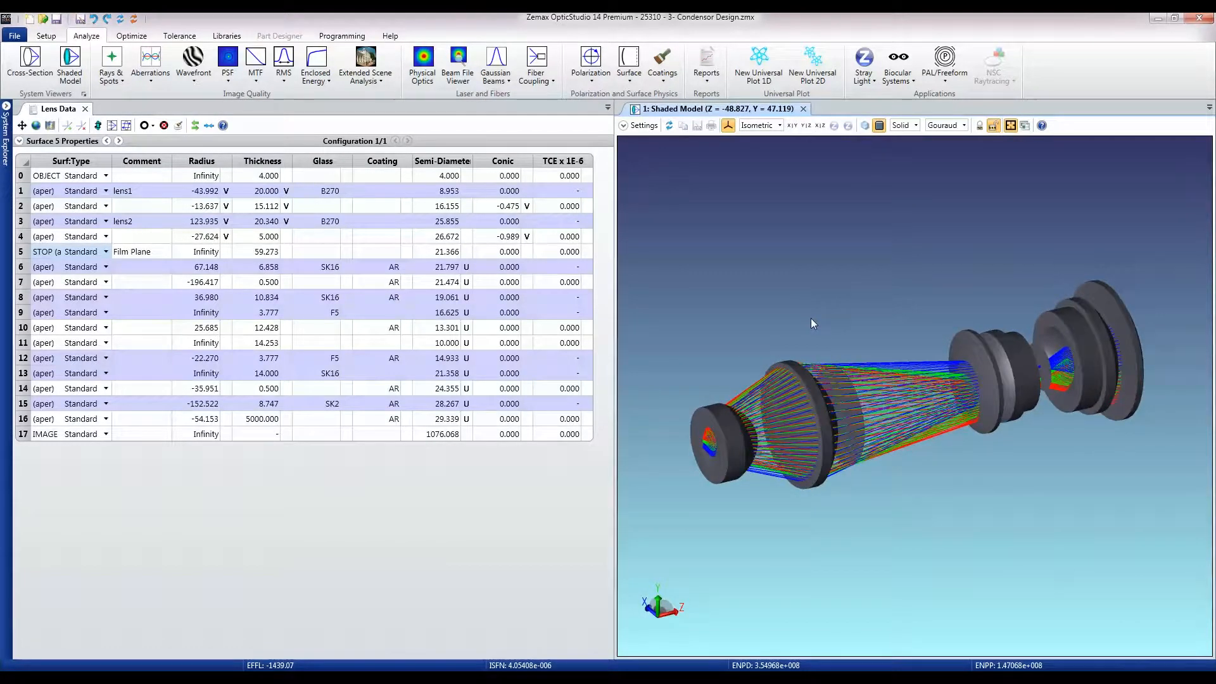
drag(813, 324, 812, 189)
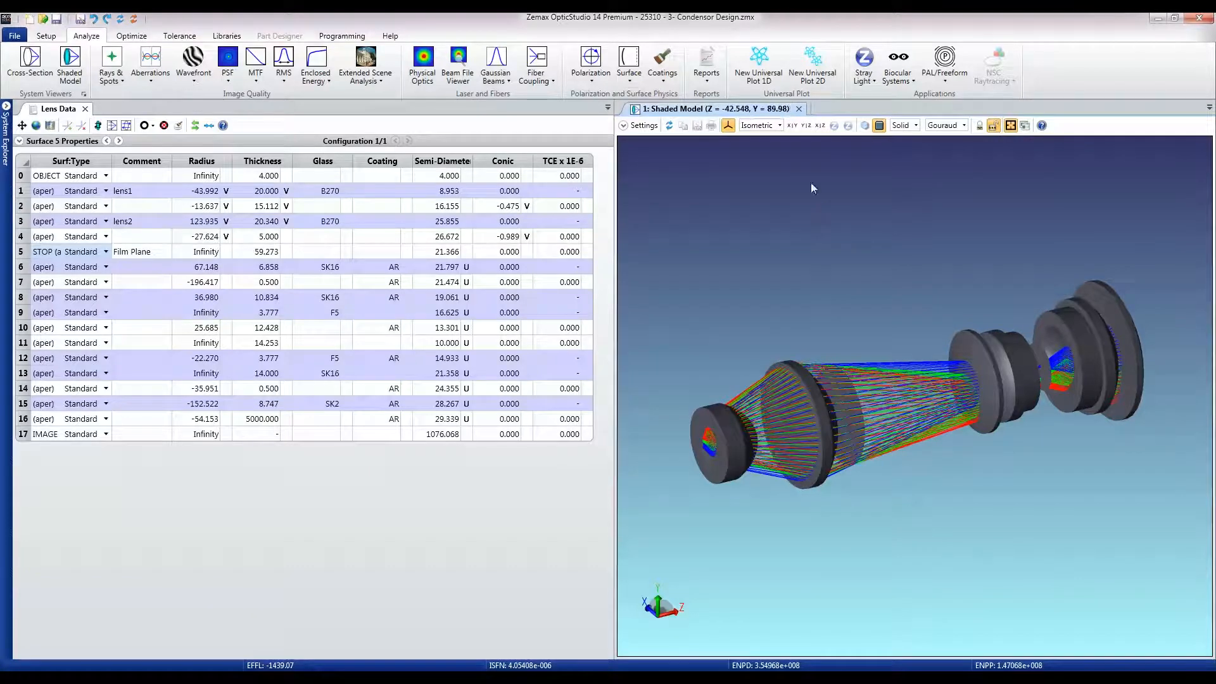
drag(813, 189, 909, 471)
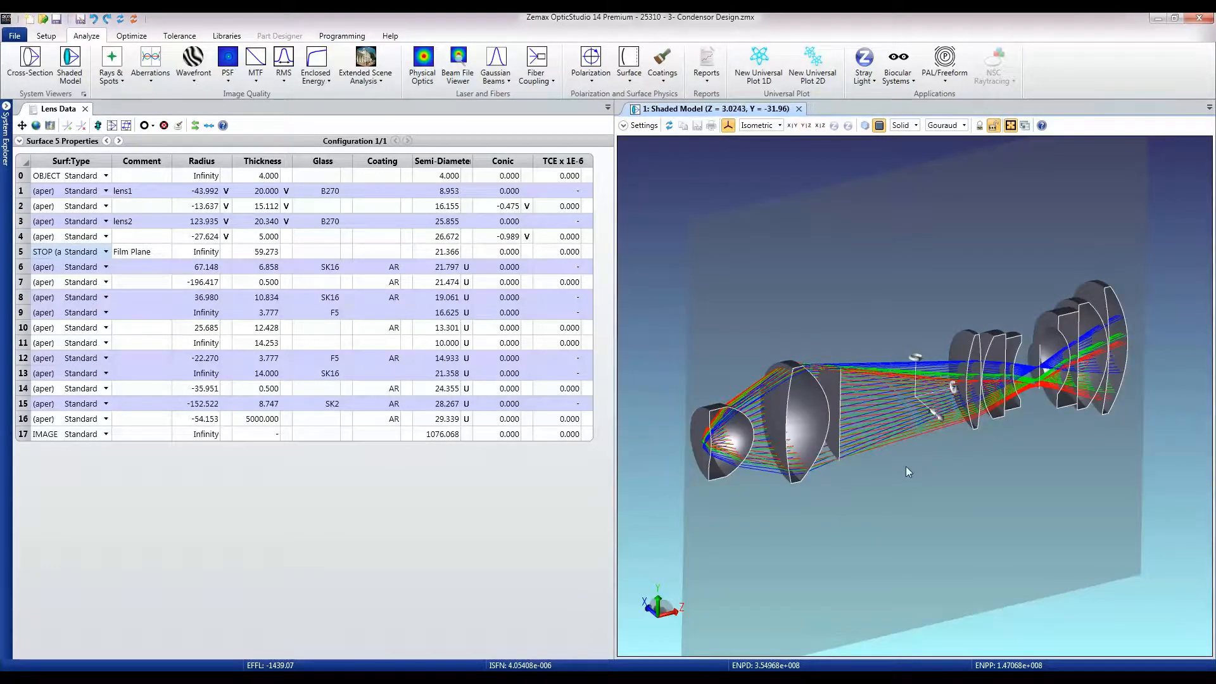
drag(909, 471, 841, 421)
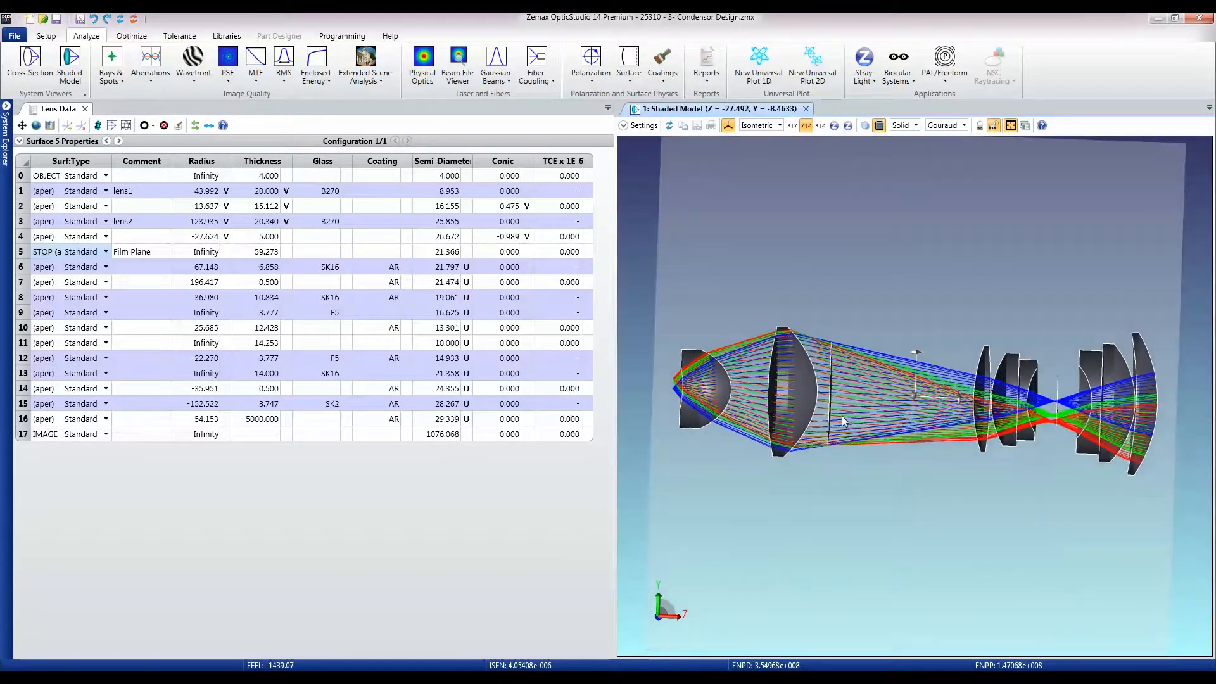
drag(843, 420, 916, 432)
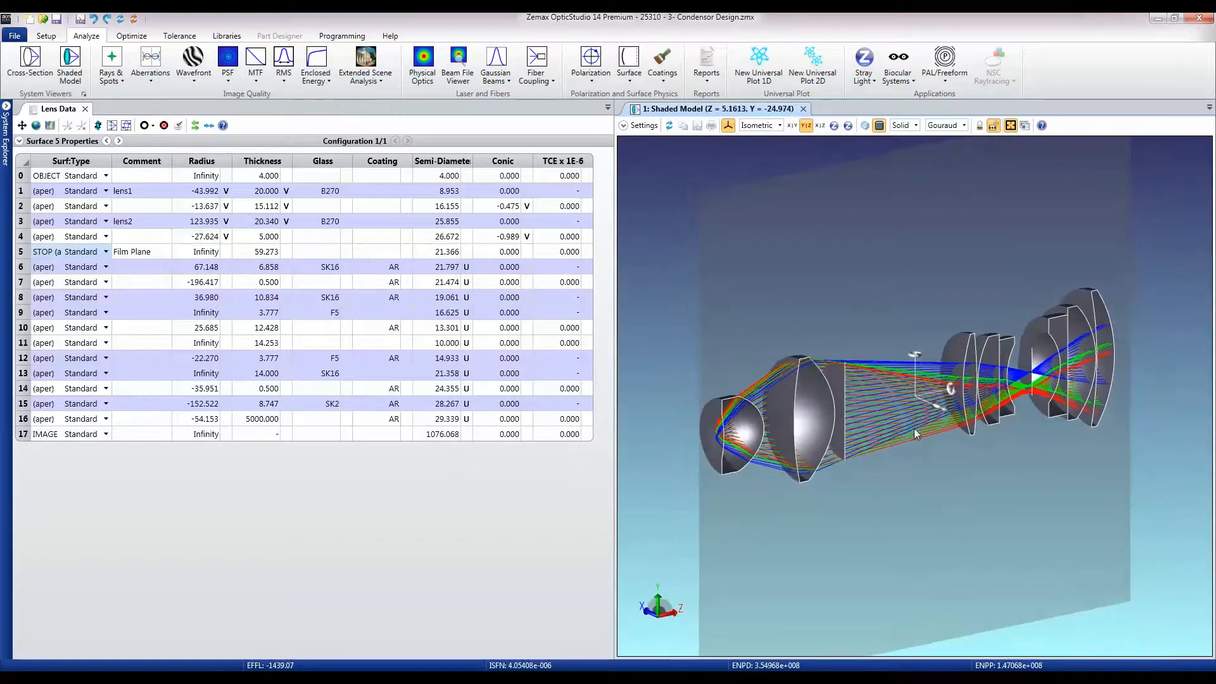
drag(915, 435, 887, 480)
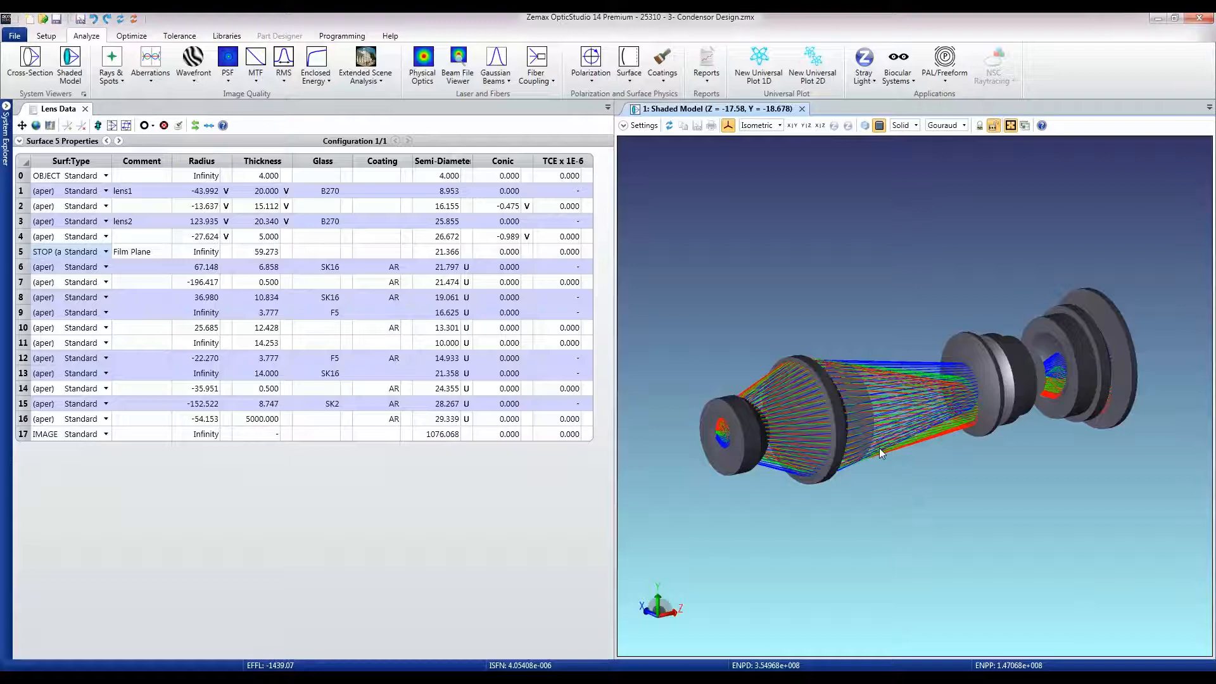
Give the film plane surface a circular aperture, drawn as a thin disc
drag(880, 453, 881, 535)
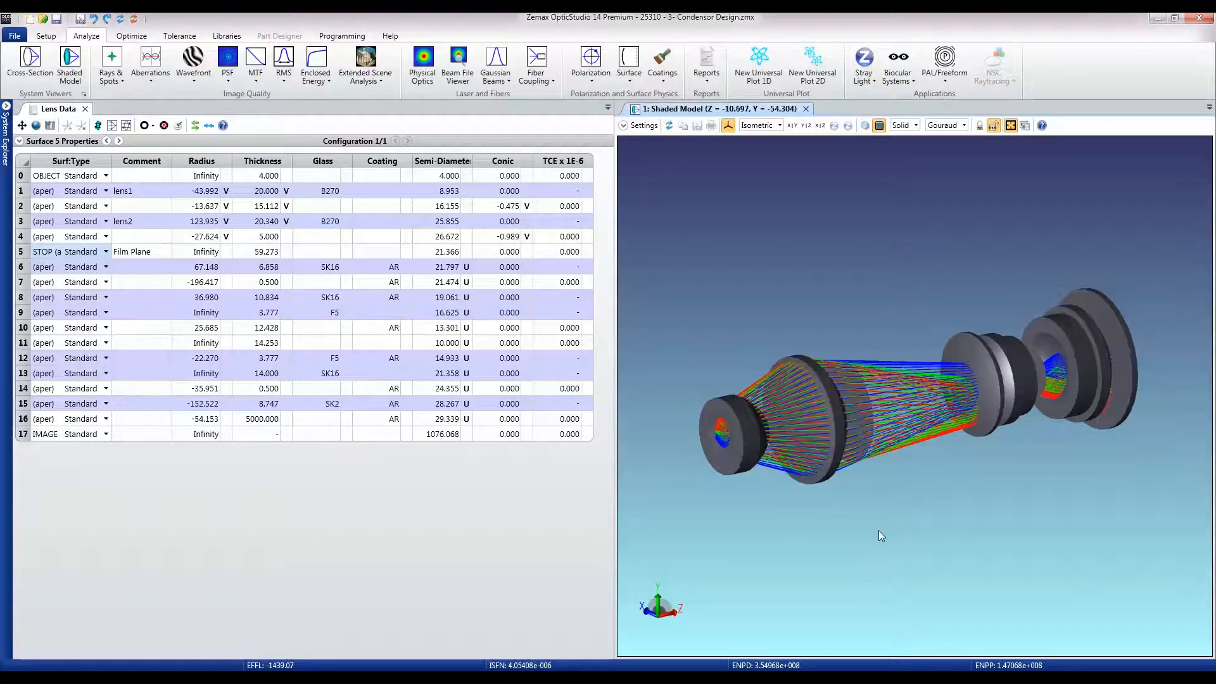
drag(880, 535, 822, 438)
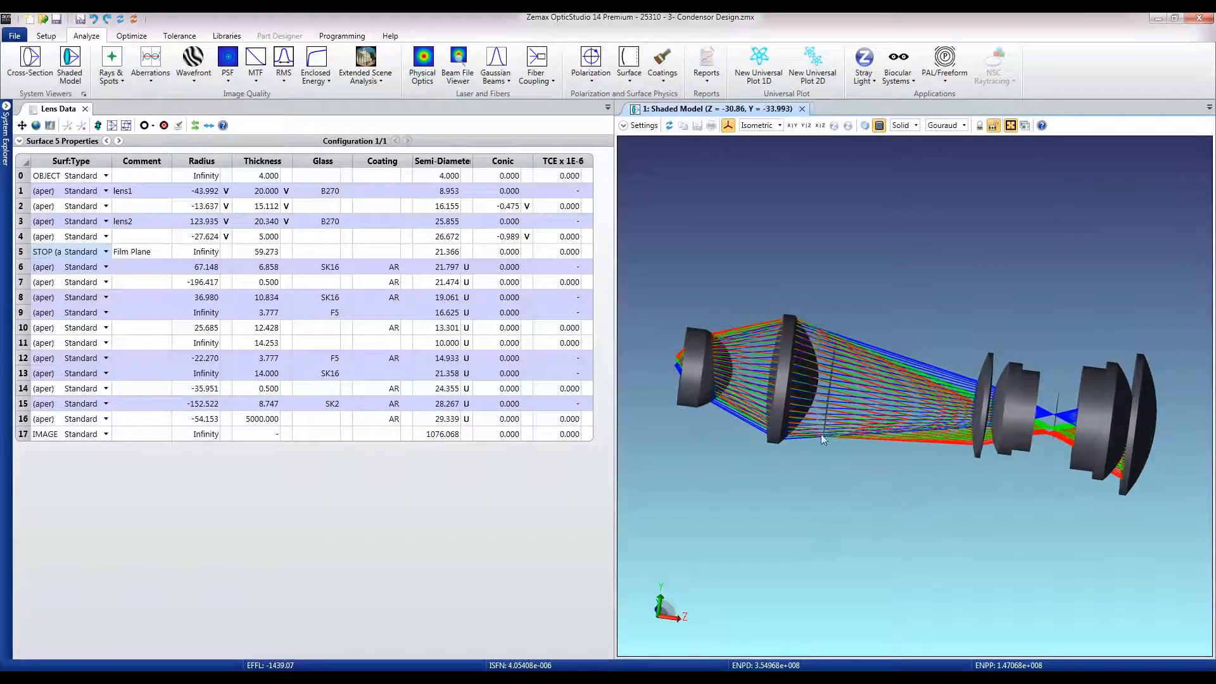
drag(822, 440, 1049, 433)
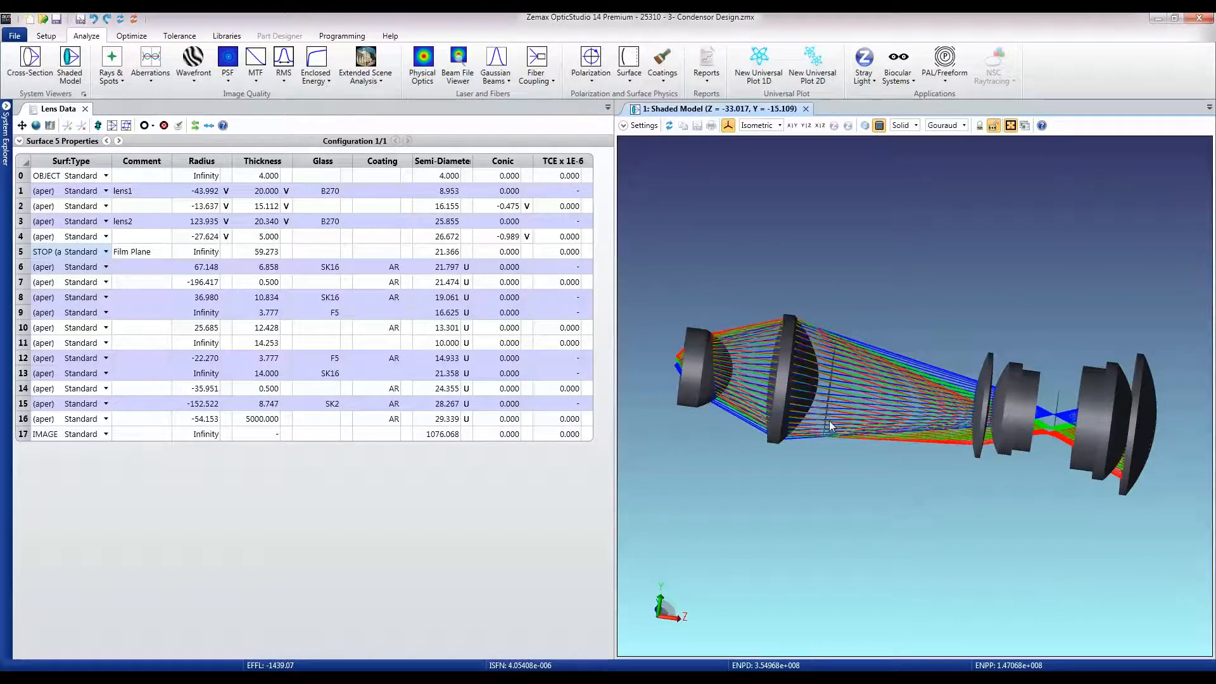
drag(829, 426, 806, 387)
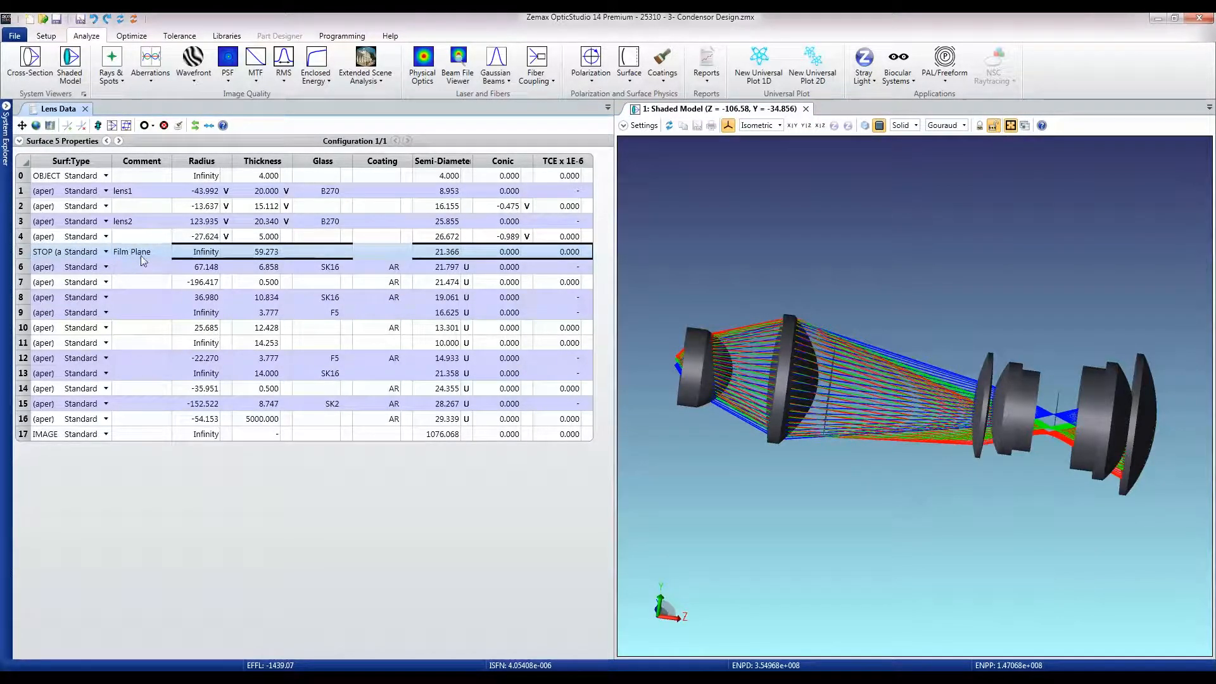
mouse_move(109, 221)
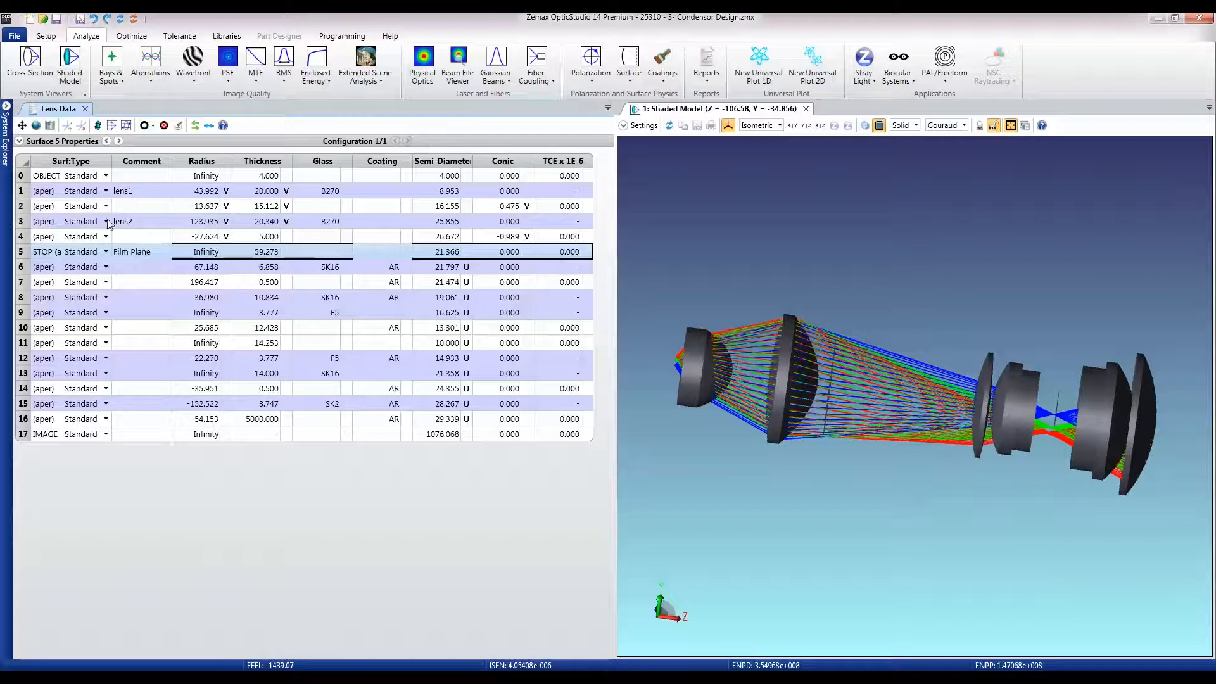
click(17, 141)
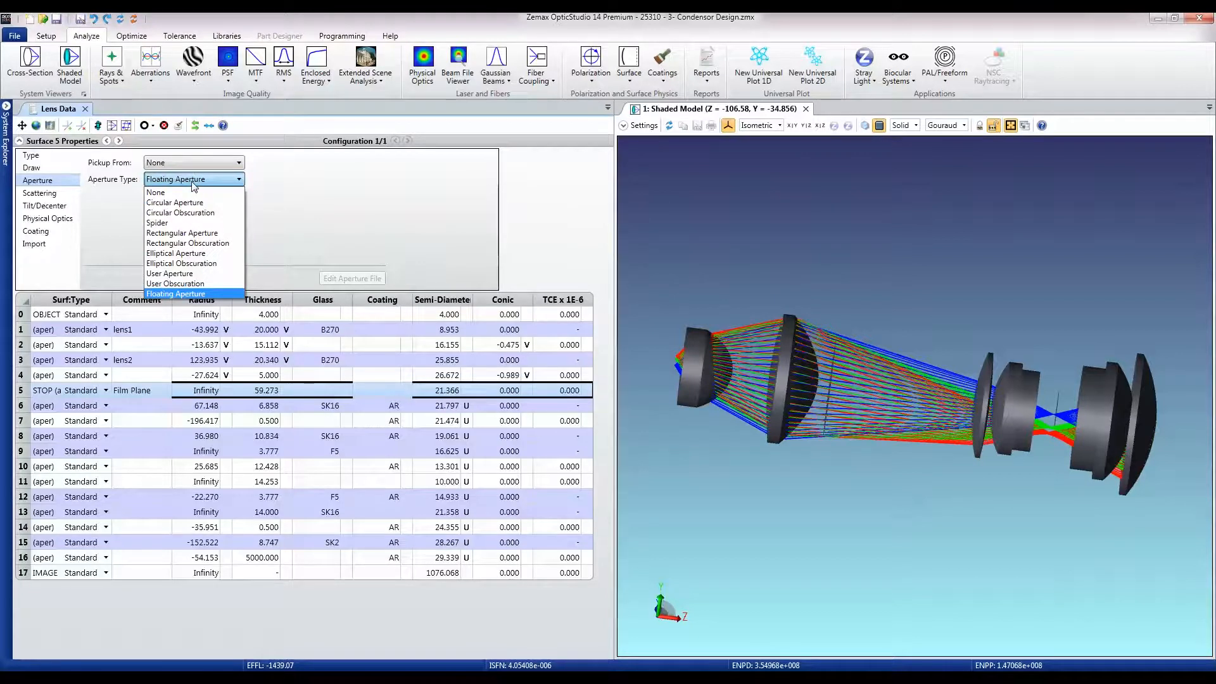
mouse_move(208, 203)
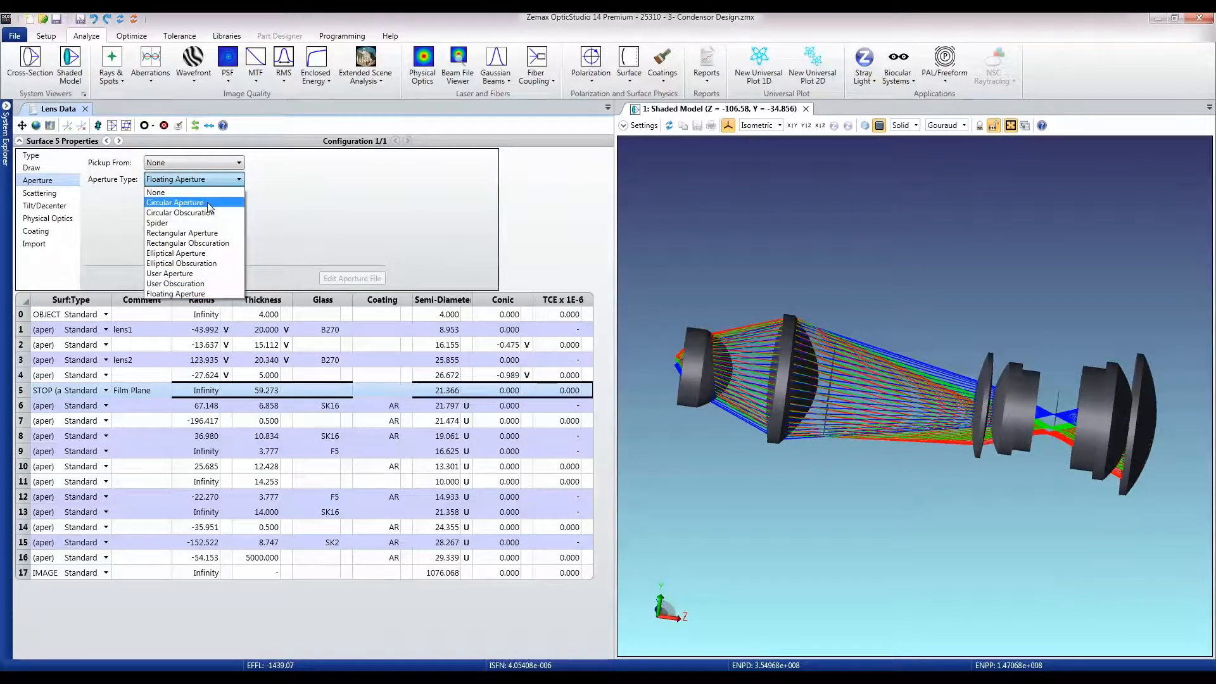
click(175, 203)
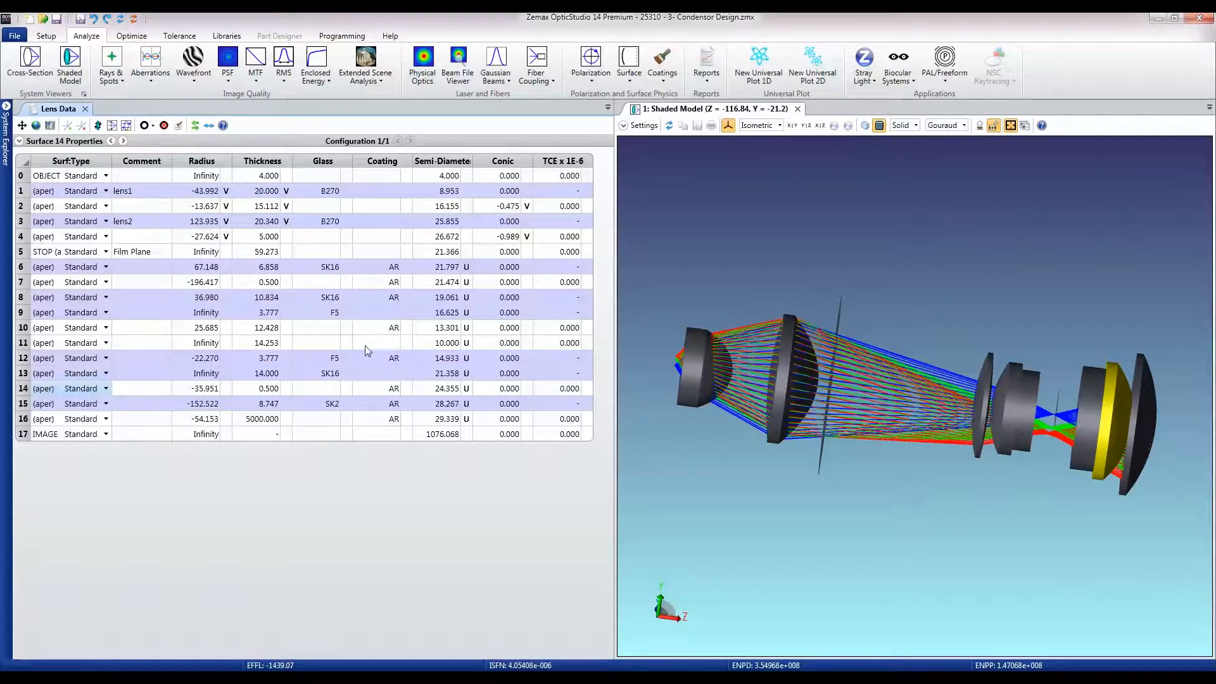
Convert surfaces 1–17 to an NSC group and switch the file to non-sequential mode
click(17, 36)
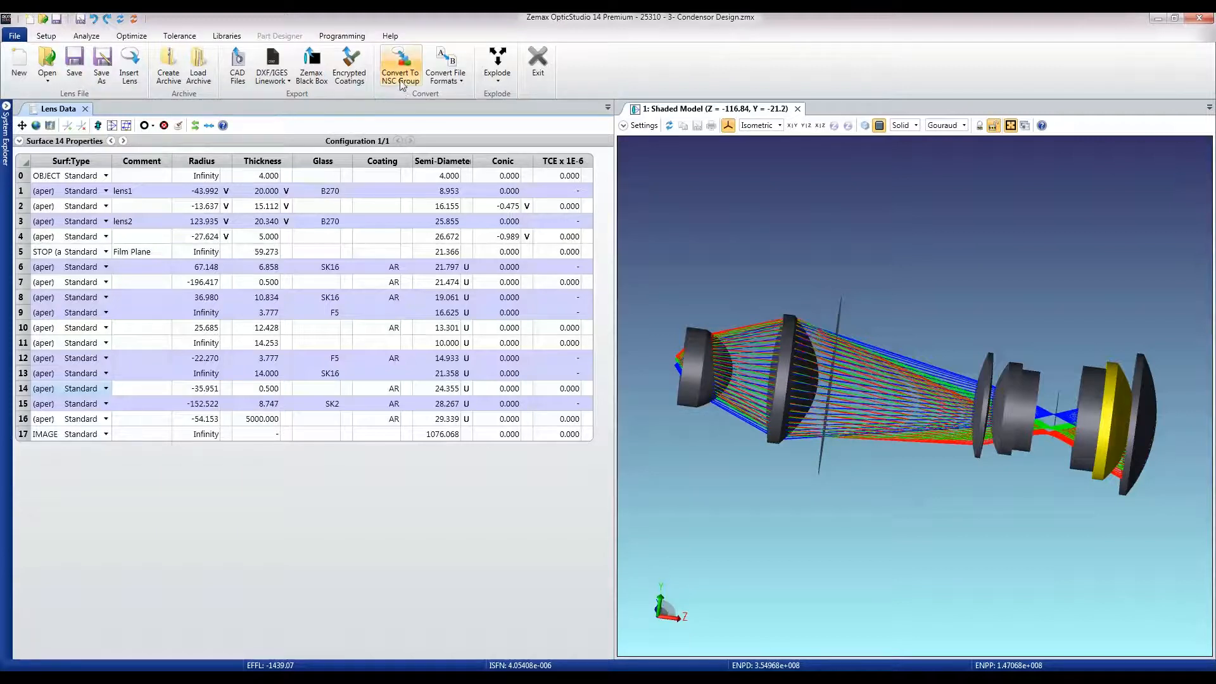
mouse_move(400, 63)
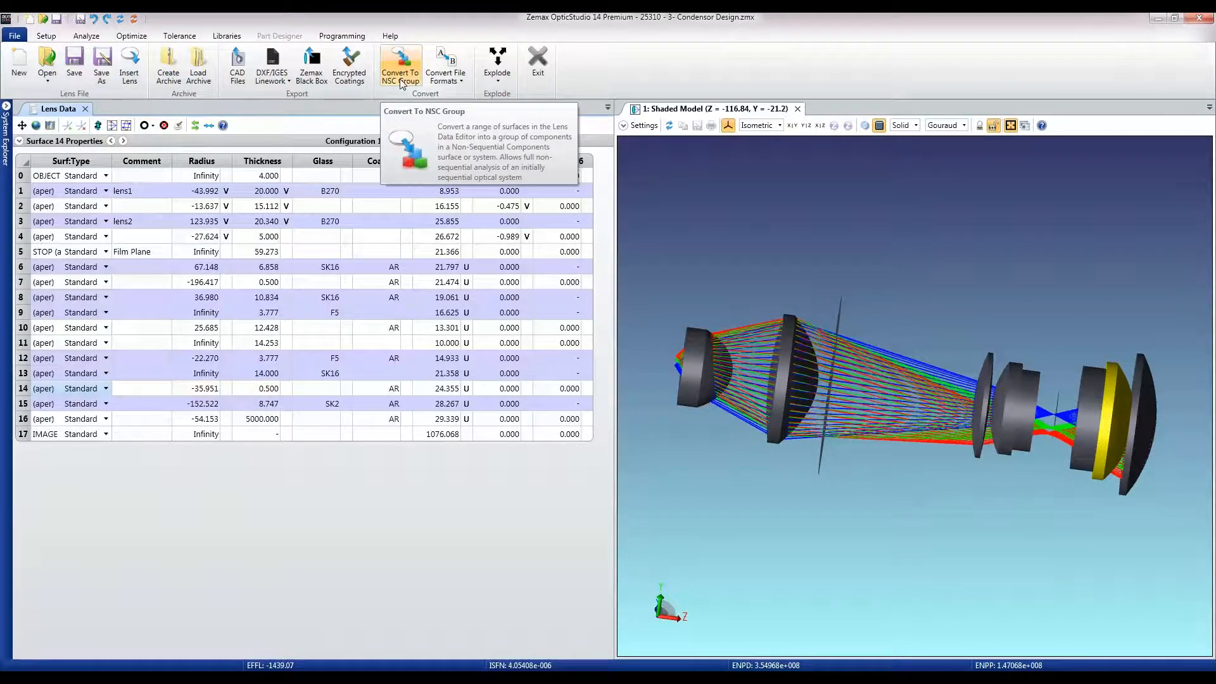
click(399, 63)
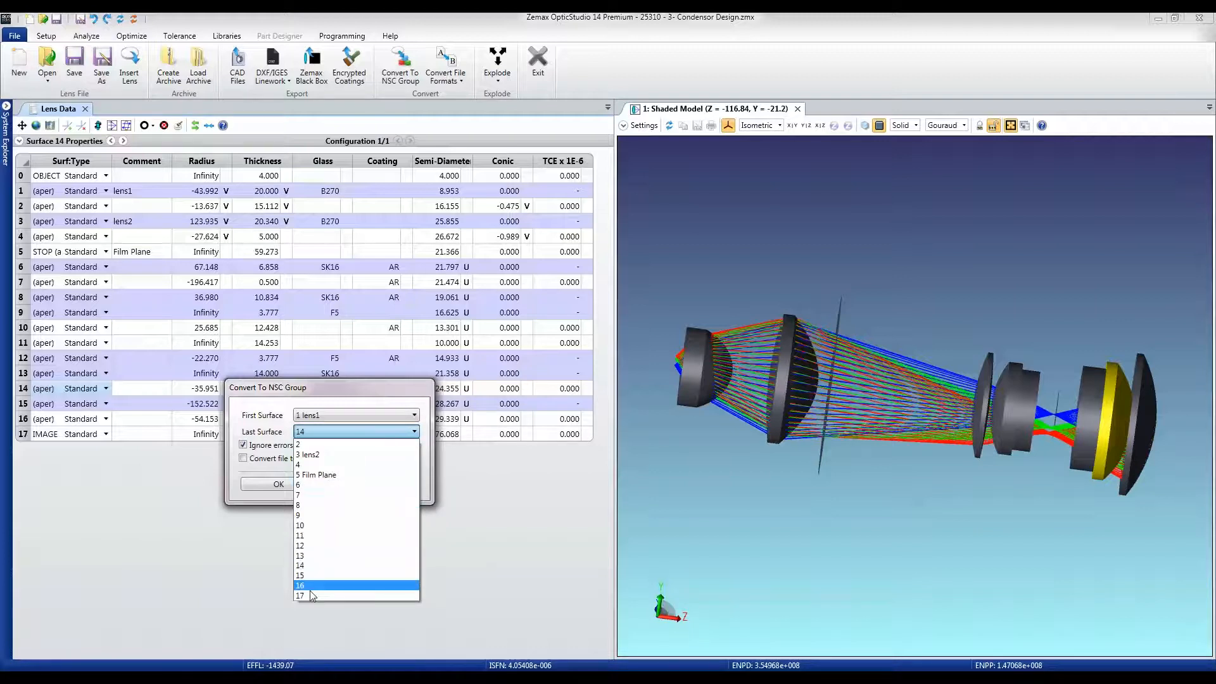
click(300, 596)
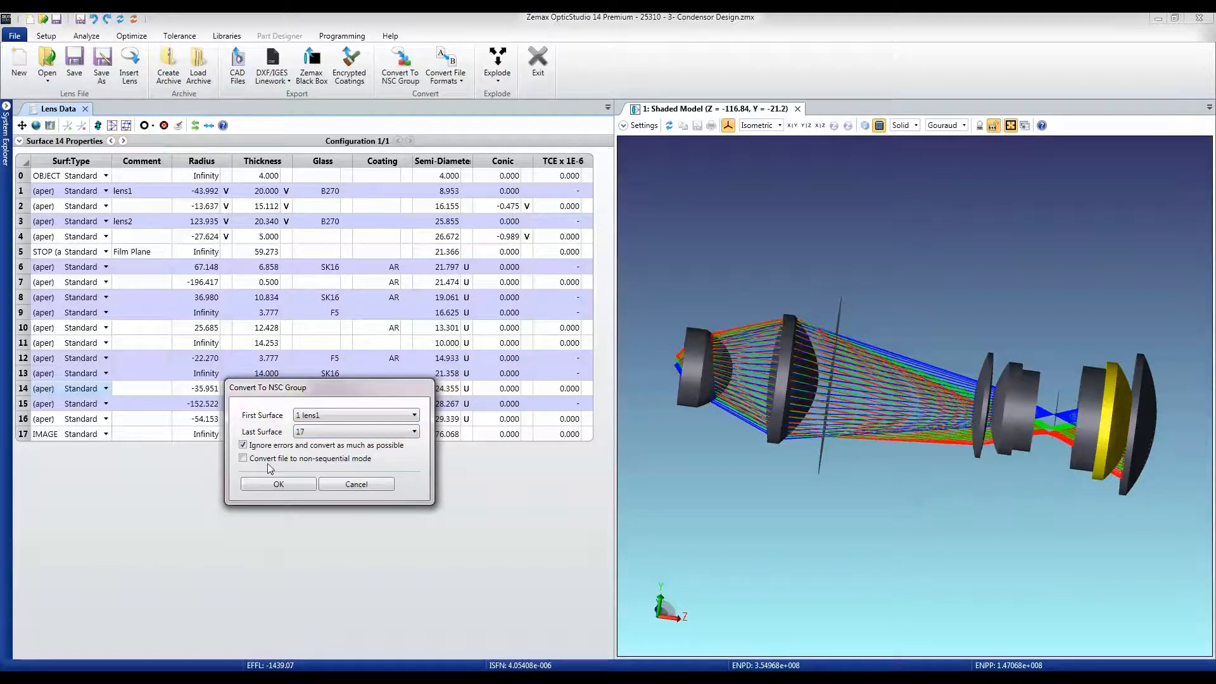
click(242, 458)
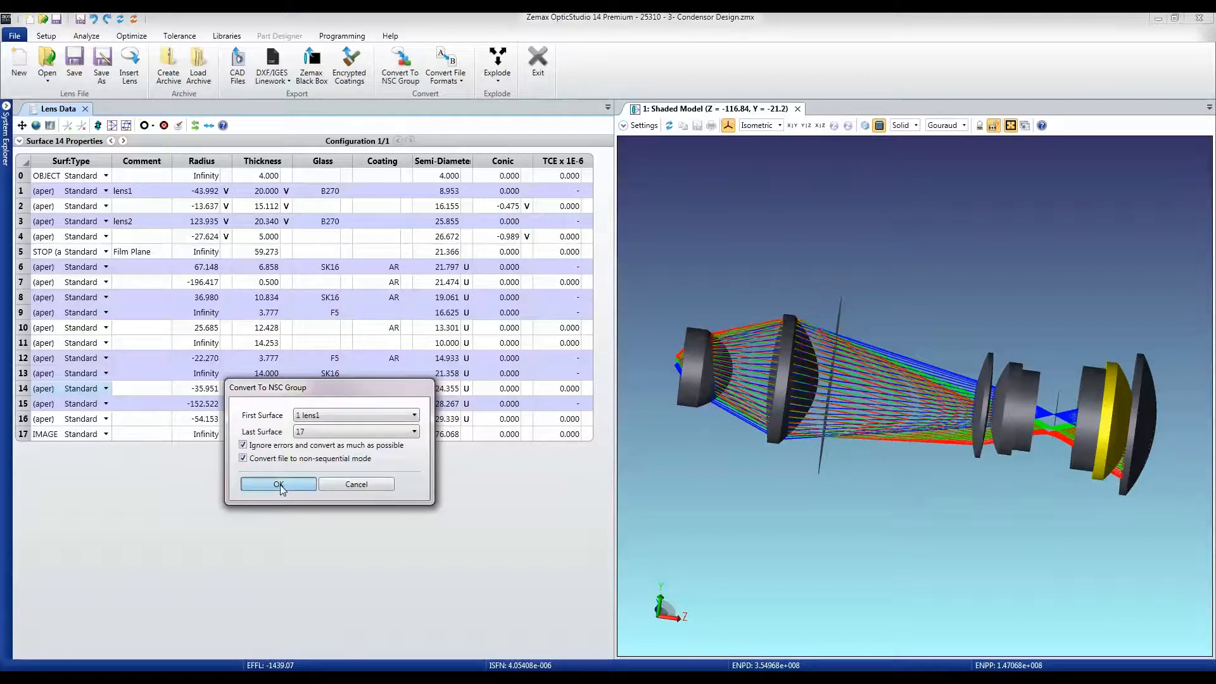
click(277, 483)
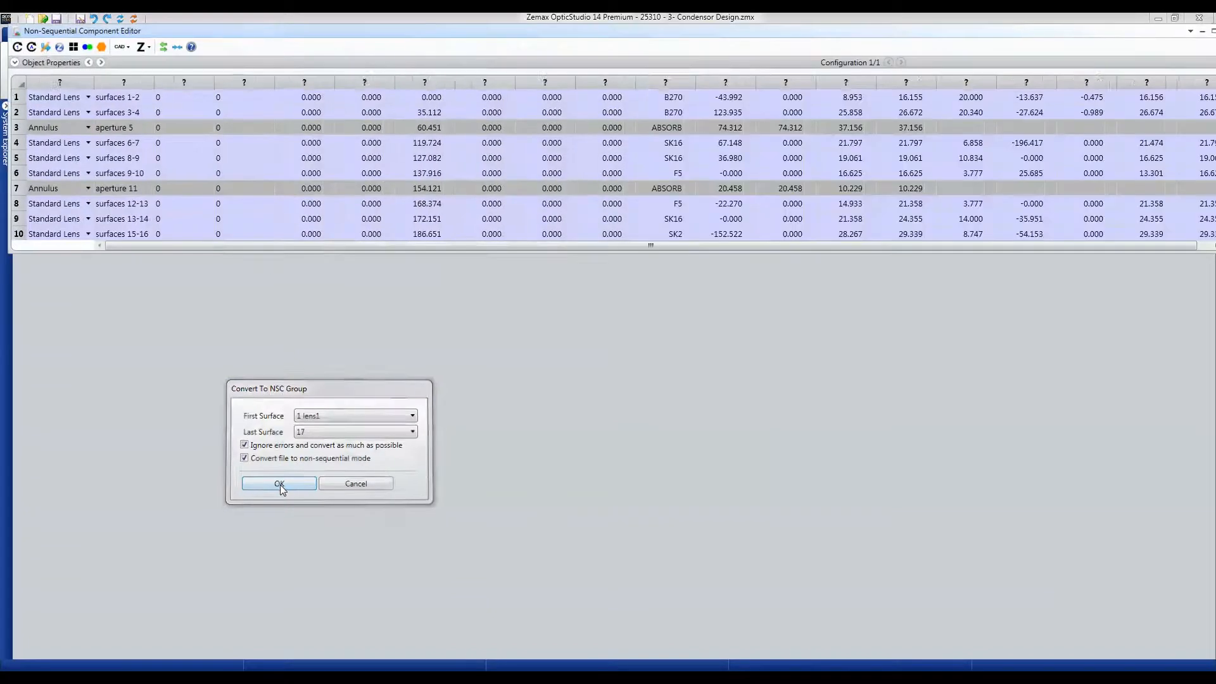
Show the converted lens and annulus objects in an Analyze Shaded Model view
click(279, 484)
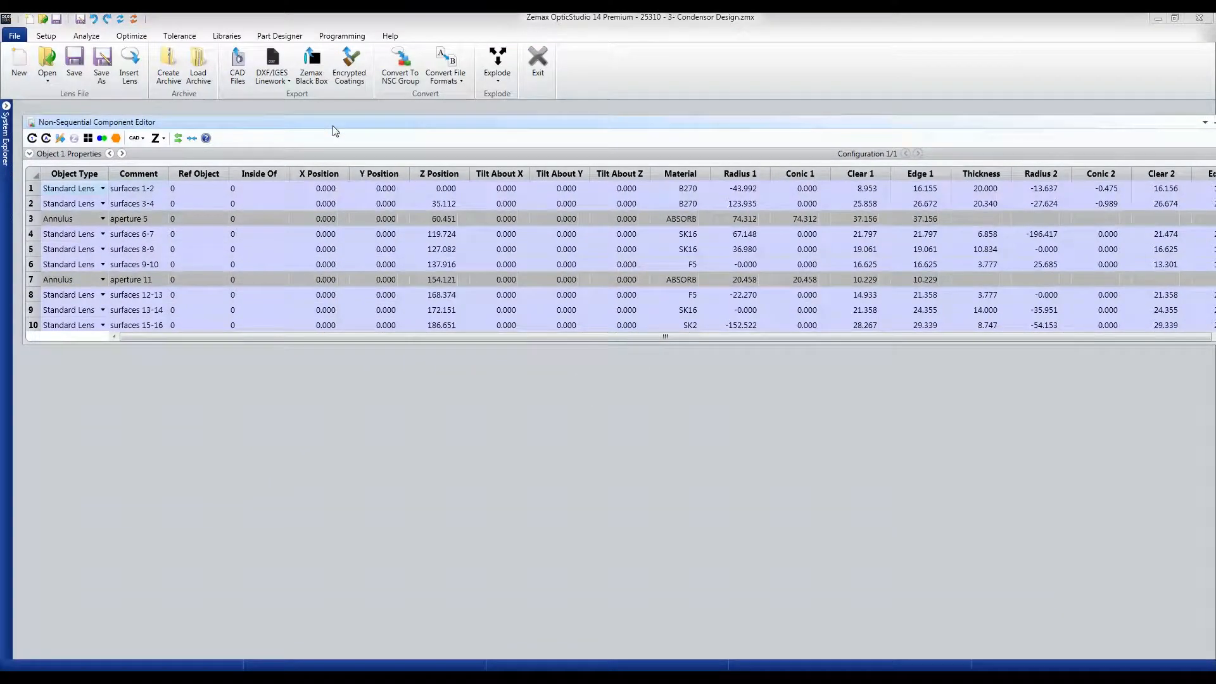
click(86, 35)
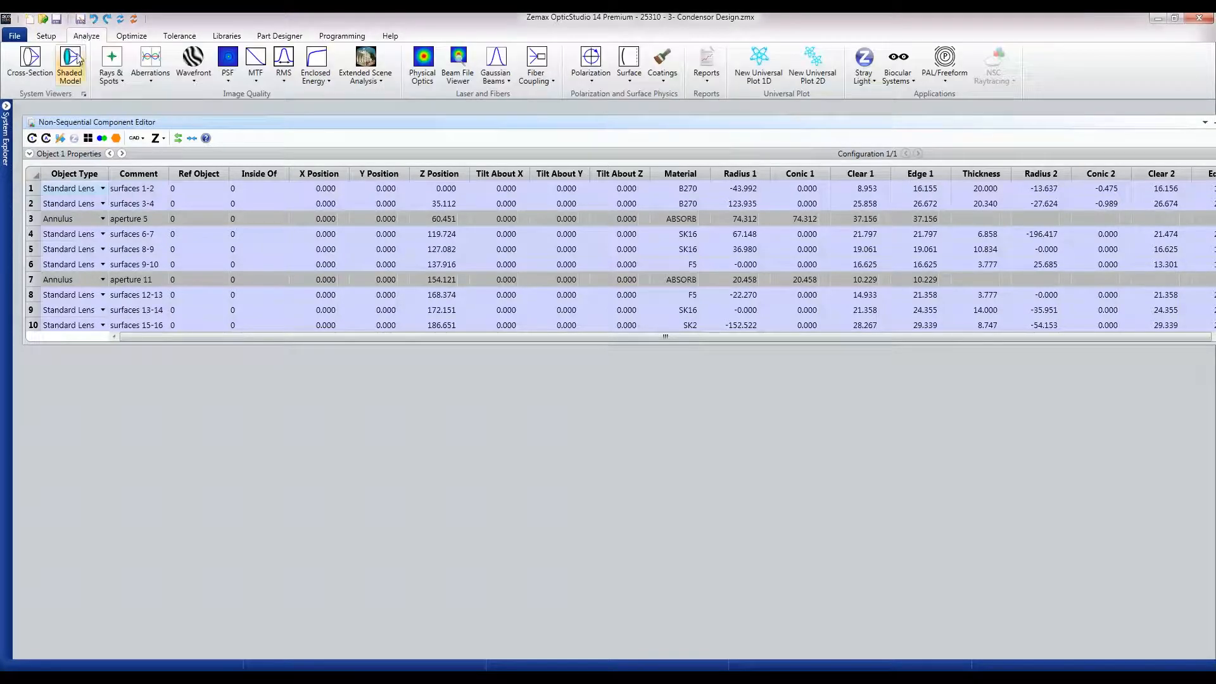
click(69, 60)
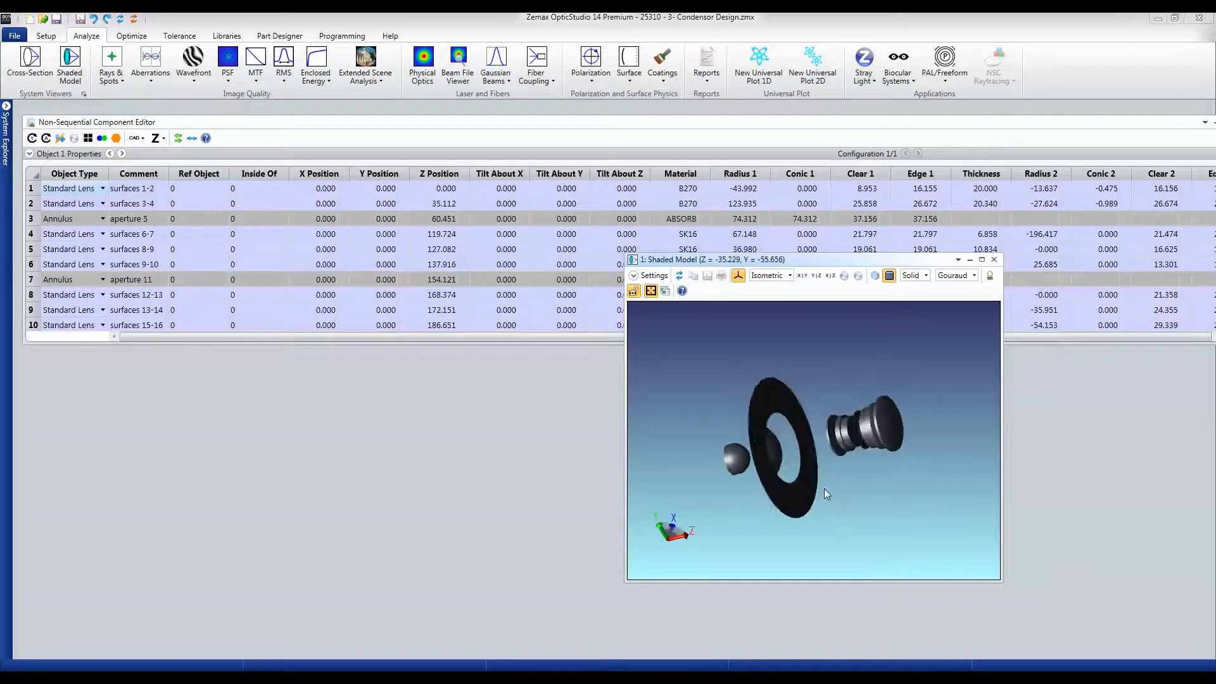
drag(826, 494, 888, 518)
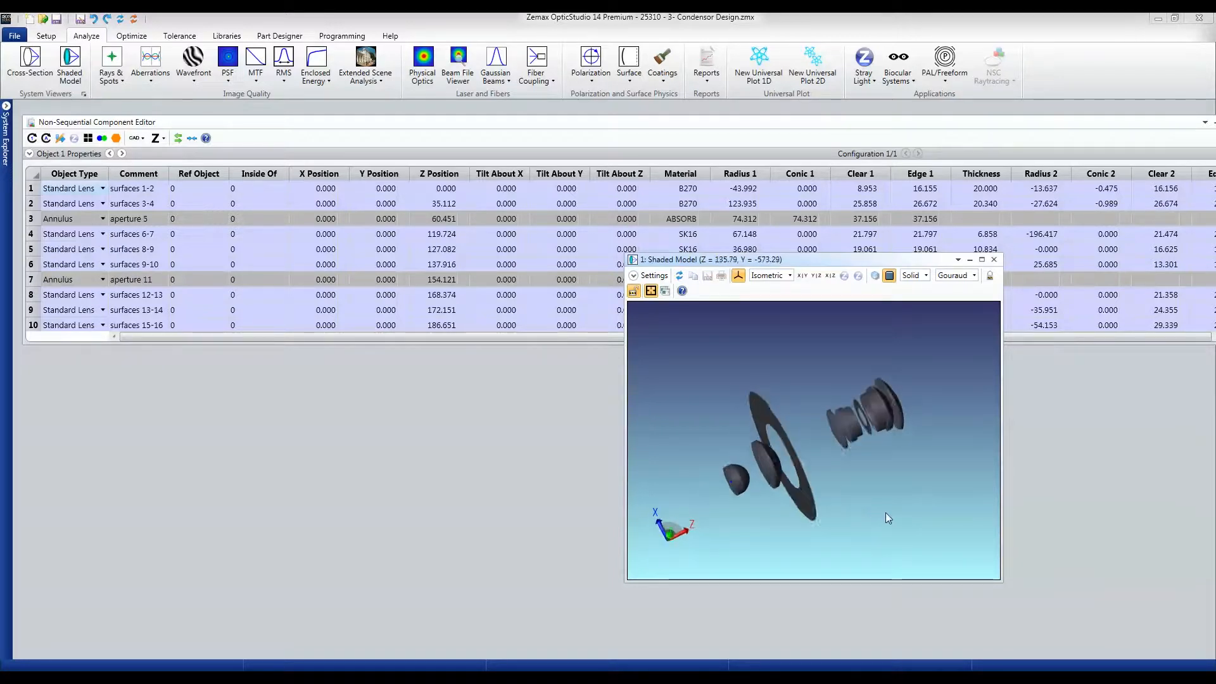
drag(888, 518, 866, 511)
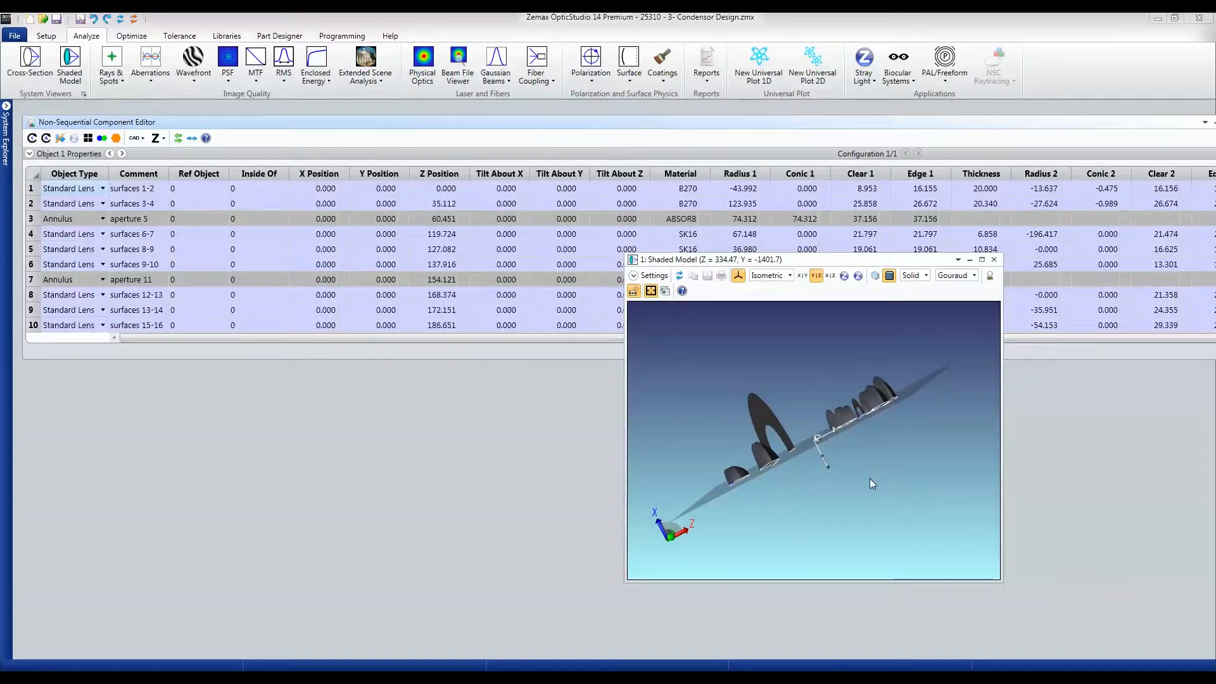
drag(873, 484, 849, 505)
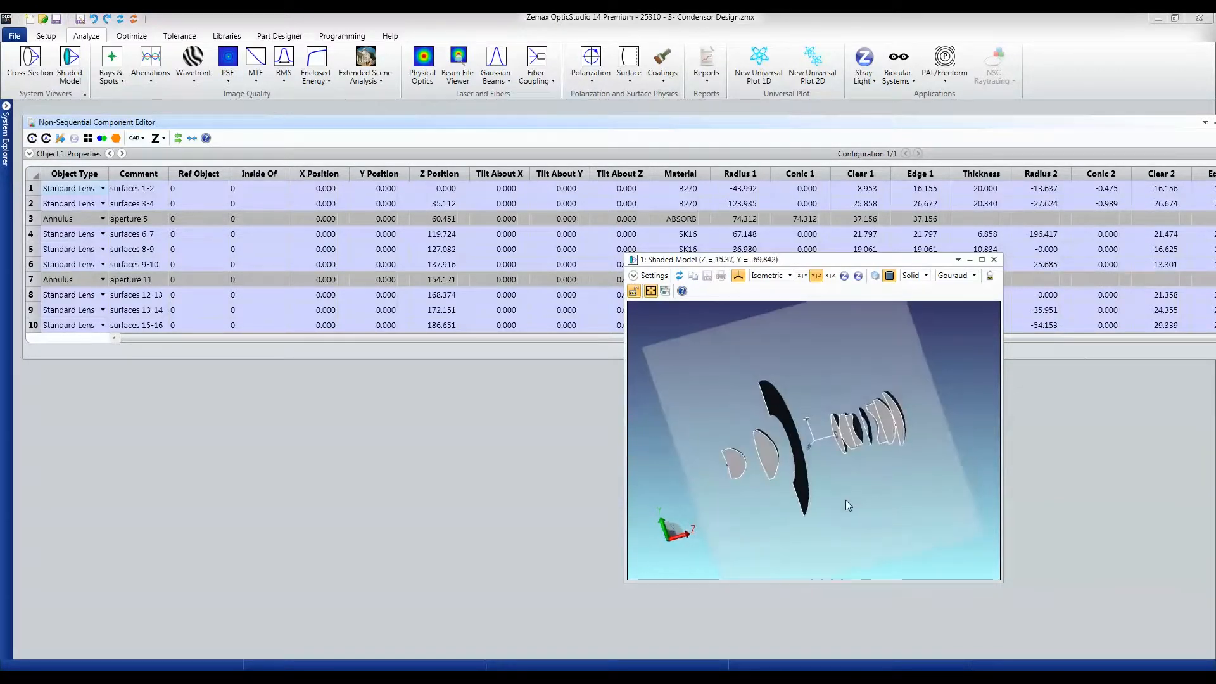
drag(848, 504, 812, 466)
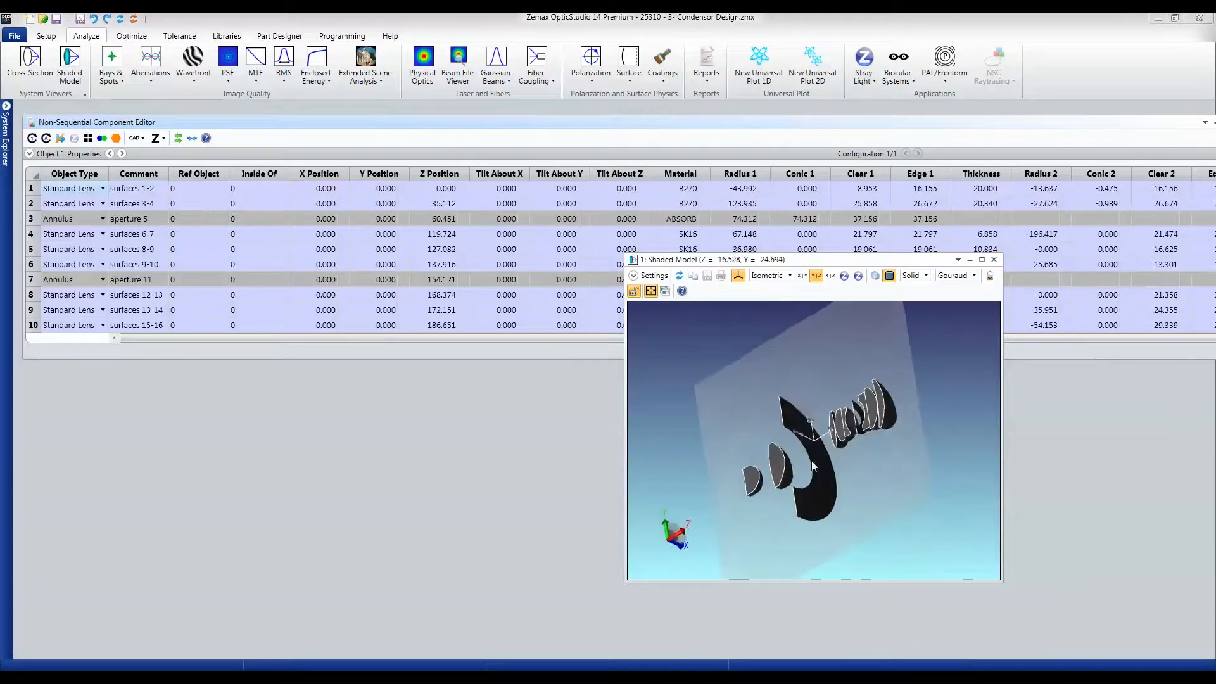
drag(812, 464, 865, 498)
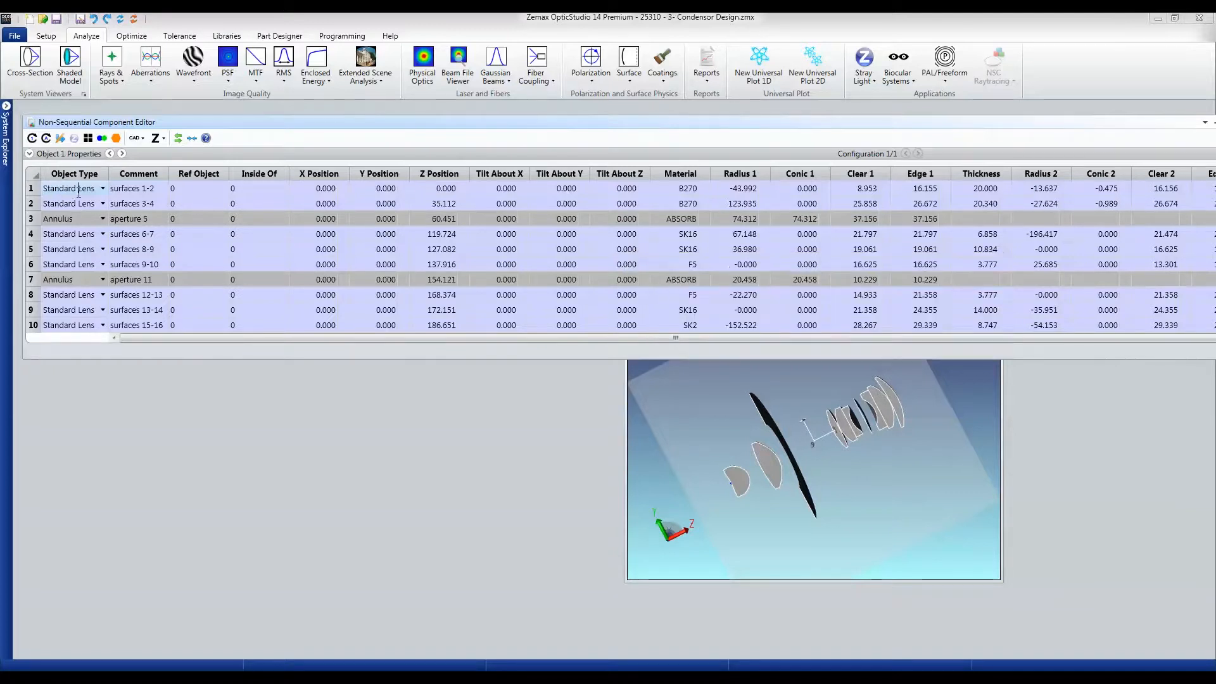
click(57, 203)
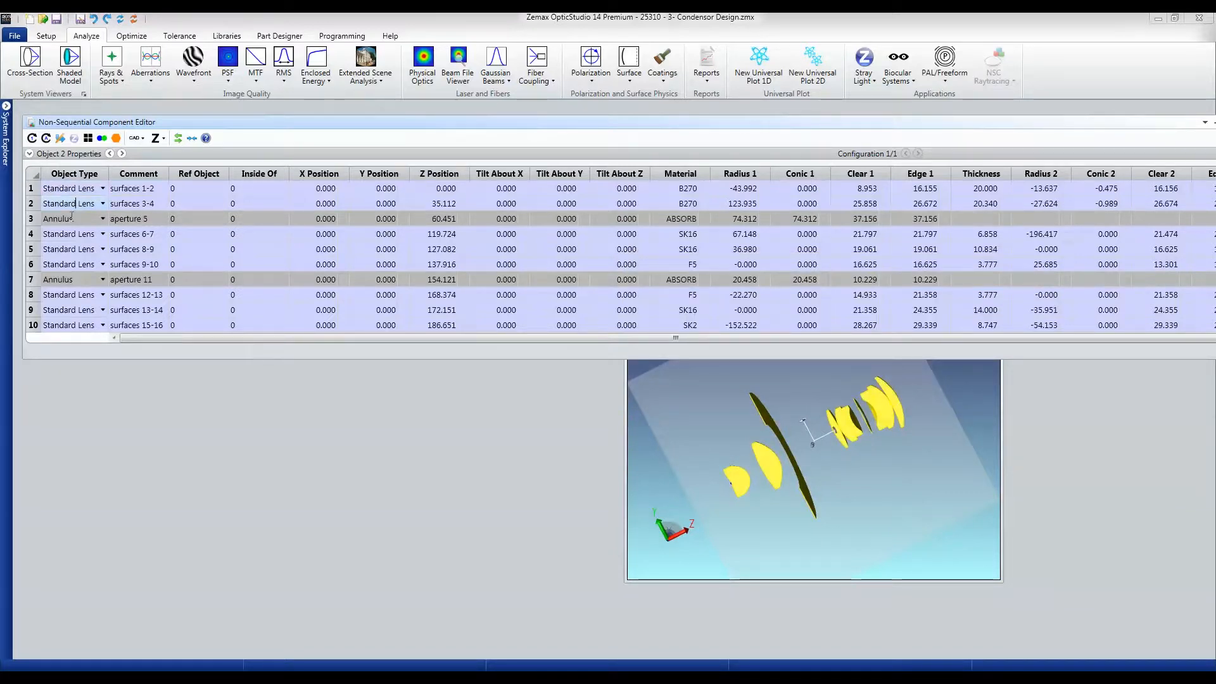
click(71, 249)
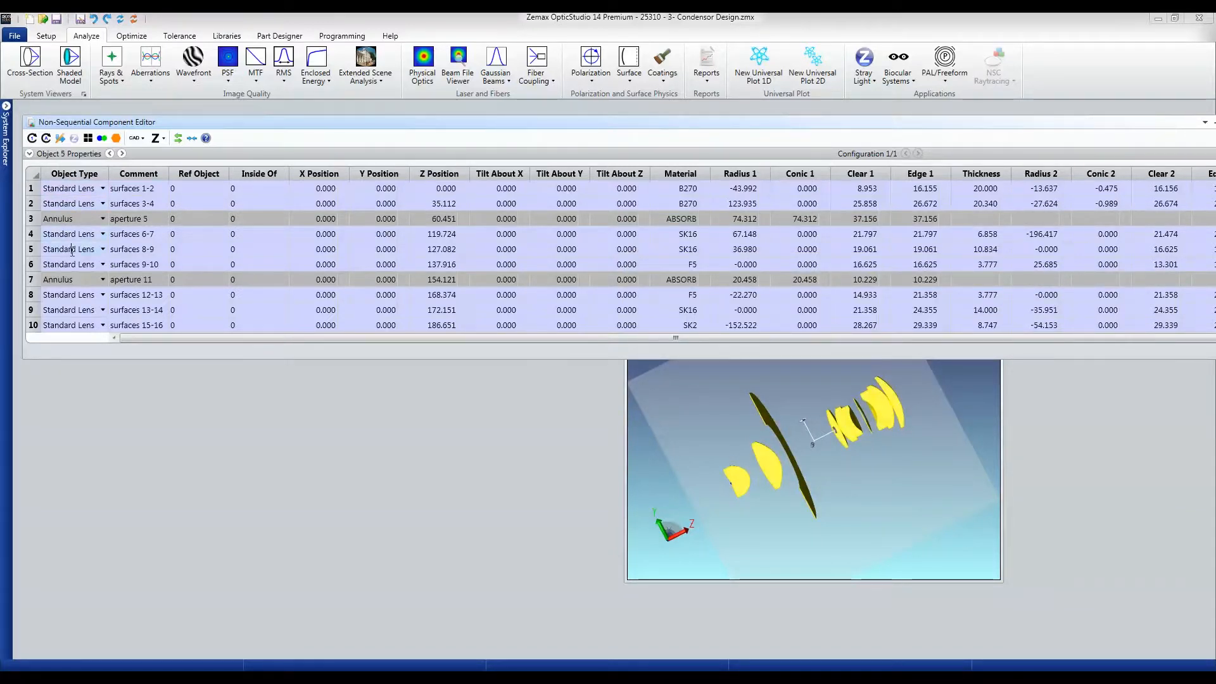